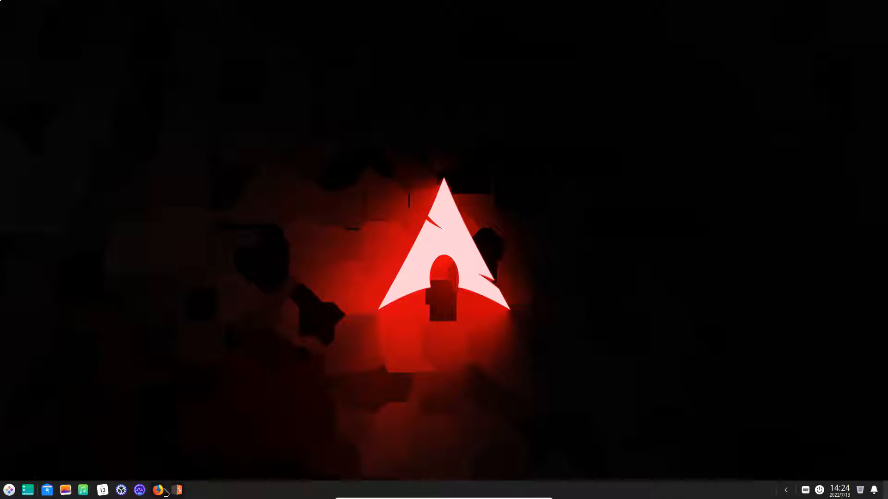
- Launch Firefox to reach the PortSwigger absolute path bypass lab page
click(177, 490)
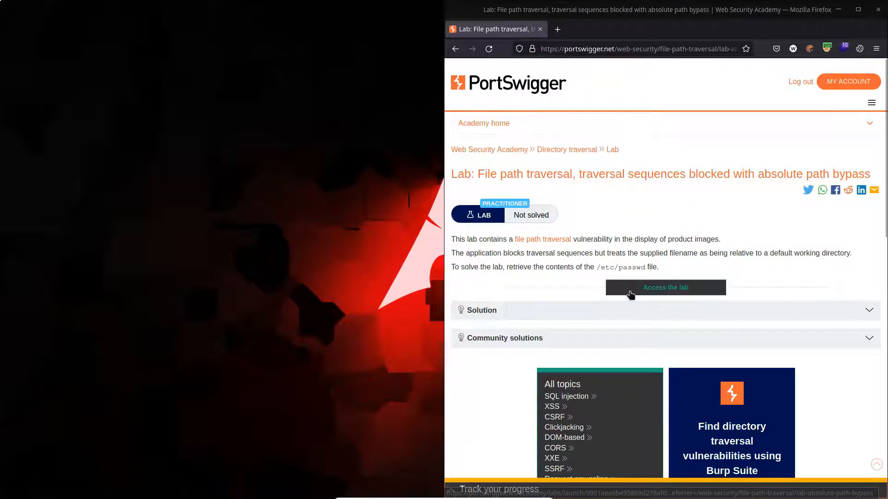
- Start the lab, add its host to scope, filter the site map to in-scope items and expand the host
click(665, 288)
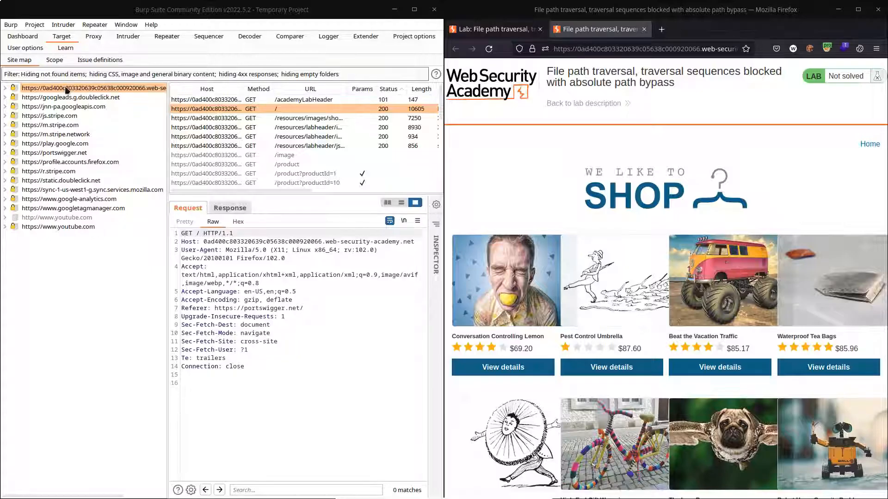
right_click(65, 88)
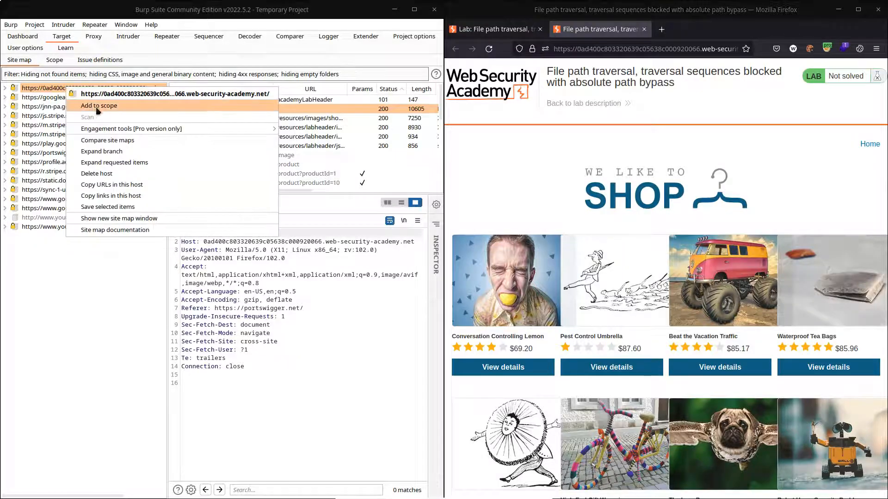
click(98, 105)
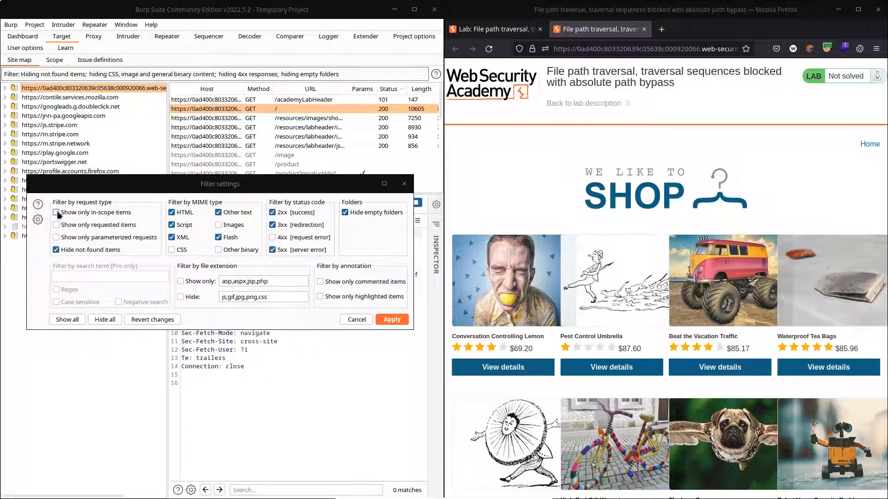
click(391, 319)
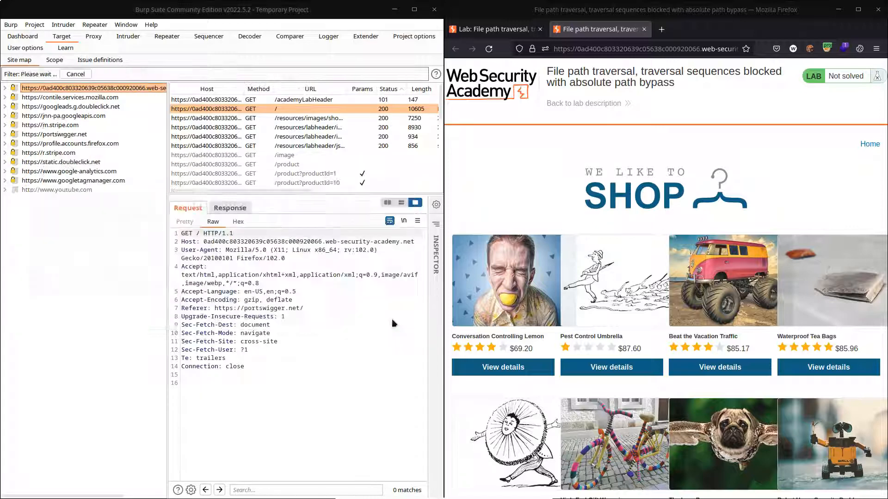
click(303, 99)
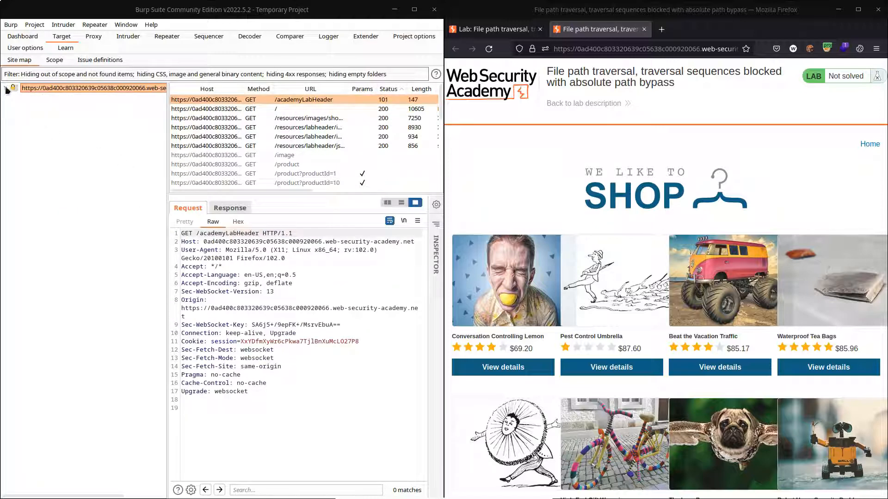
click(5, 88)
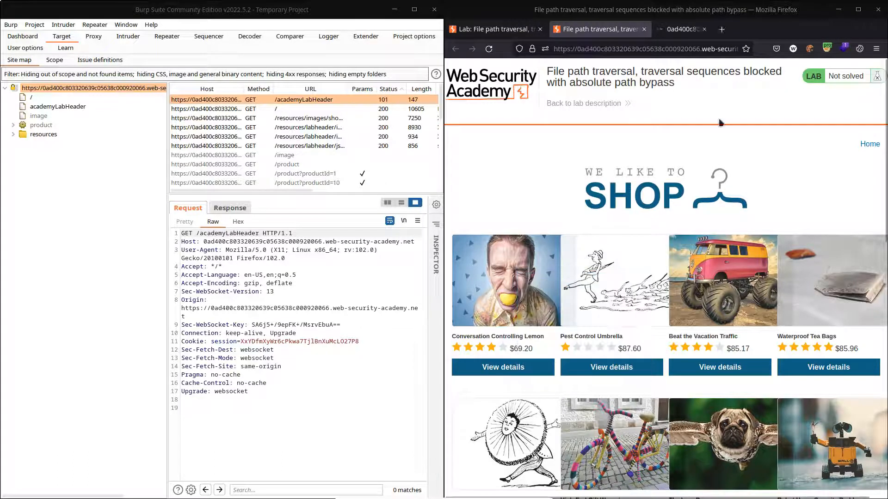
- Send the GET /image request from the site map's image node to Repeater
click(38, 115)
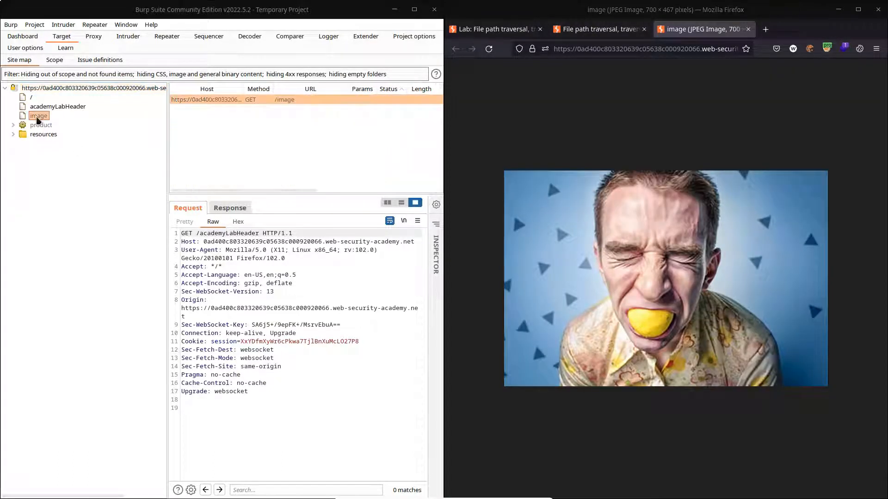
click(39, 116)
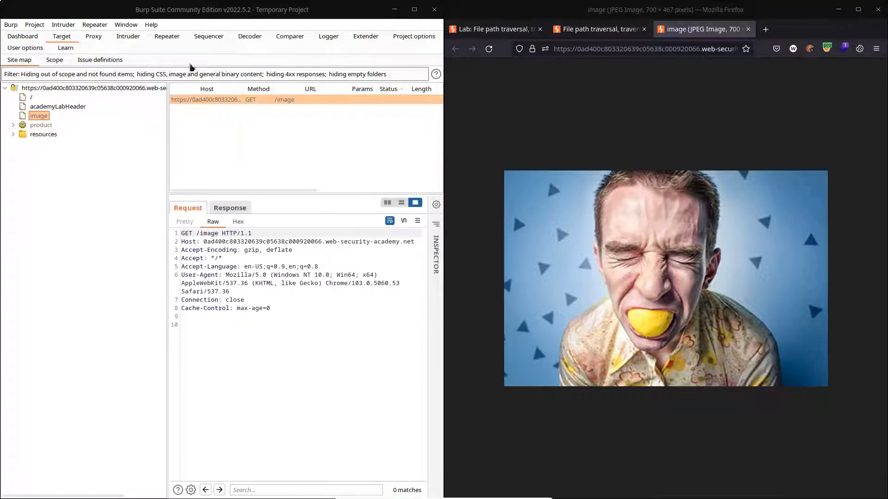
click(167, 36)
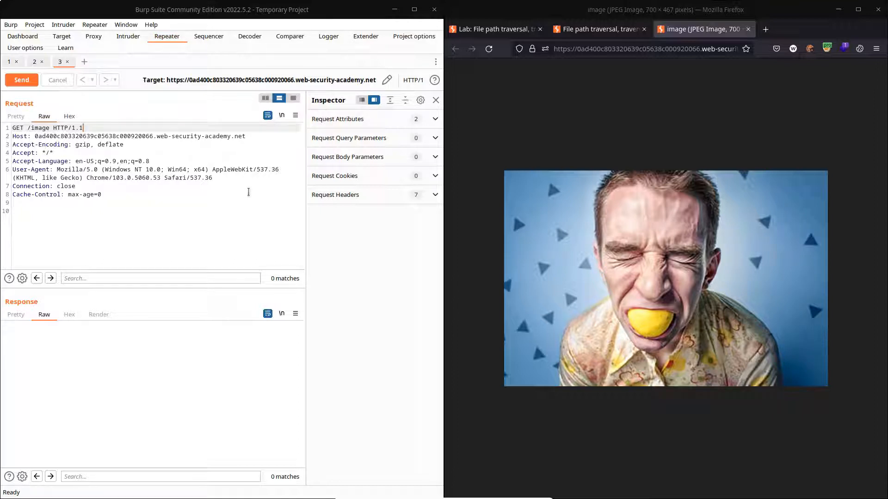
- Add a filename=7.jpg query parameter via Inspector and send the request
click(646, 49)
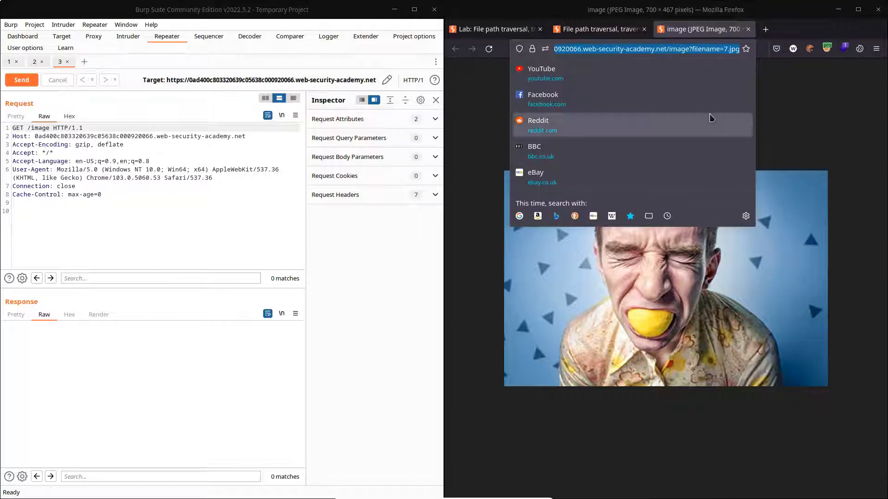
click(715, 49)
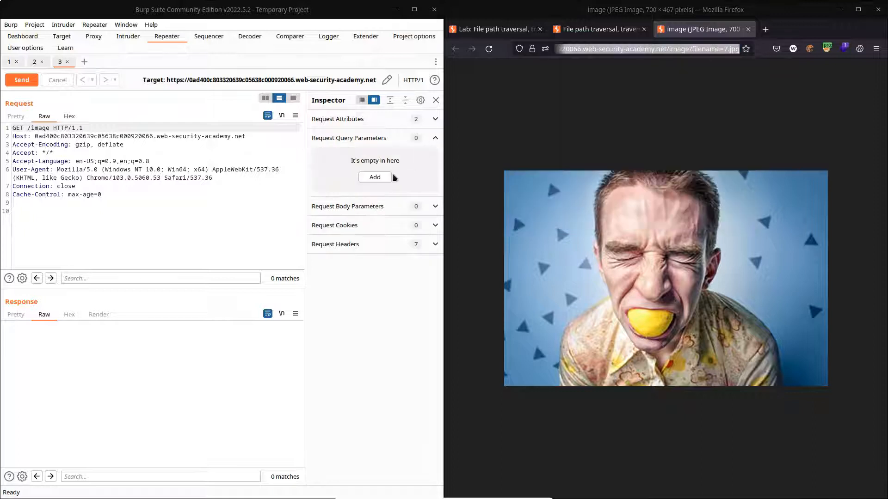
click(374, 177)
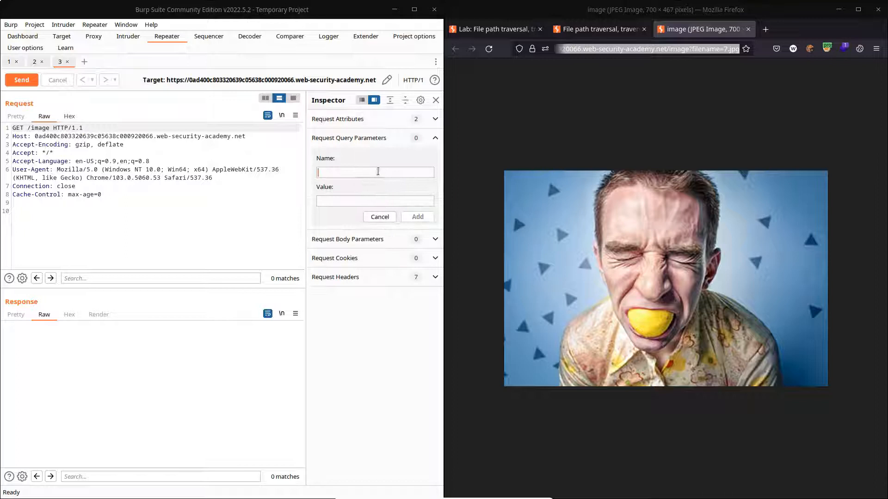
text(filename)
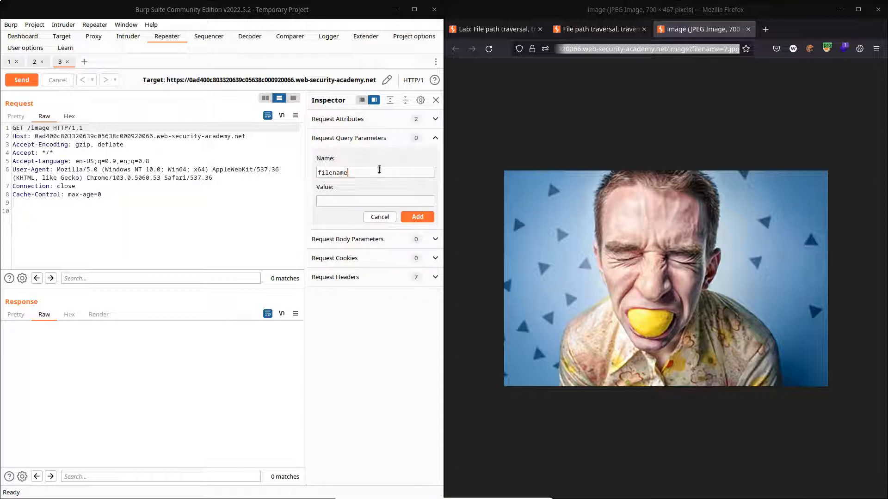
text(7.j)
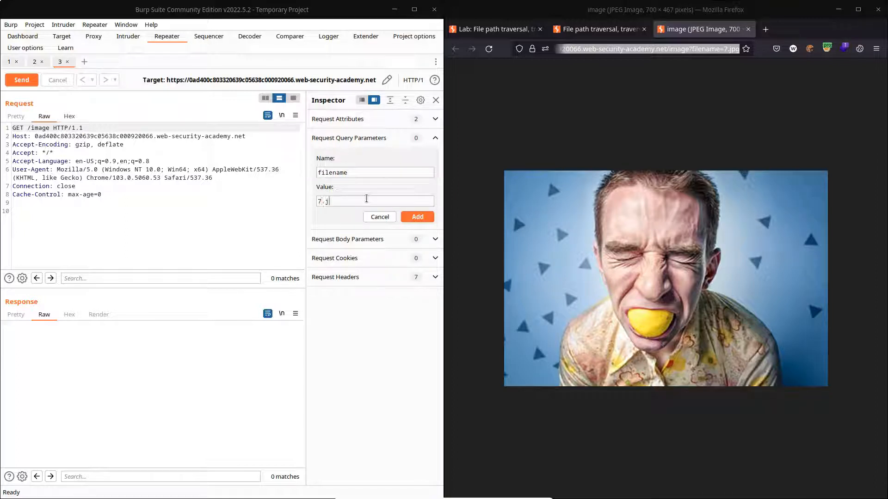
click(417, 216)
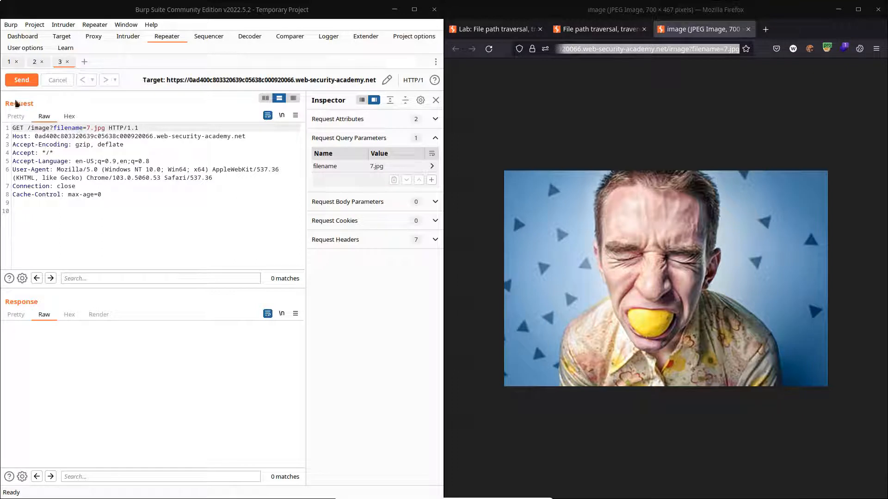
click(21, 80)
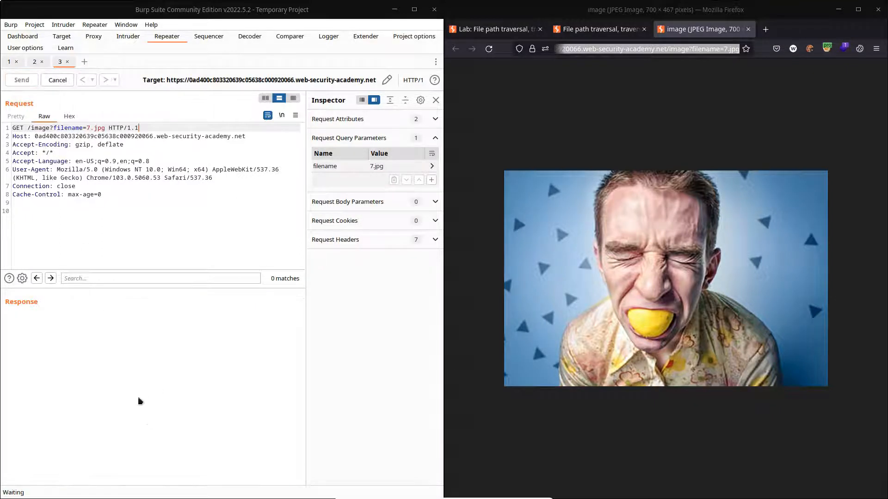
- Try filename values 10.jpg, 15.jpg, 70.jpg and 73.jpg, applying and sending each
click(21, 79)
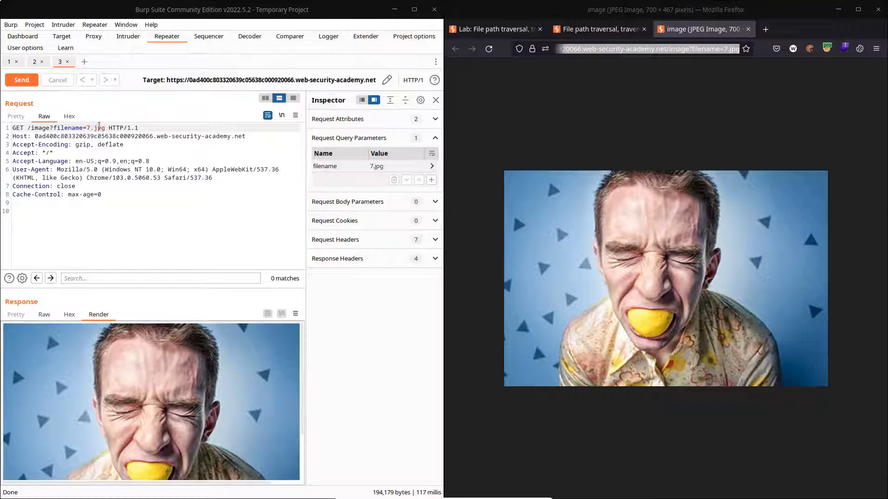
click(431, 165)
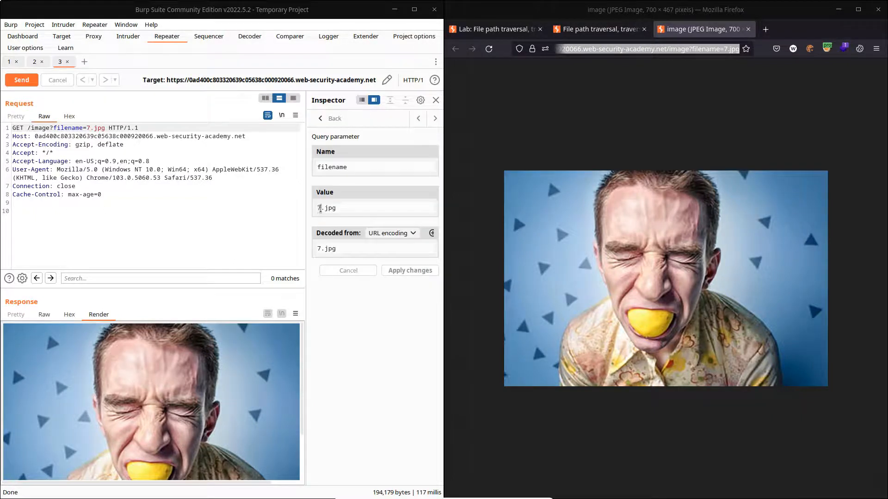
text(10.jpg)
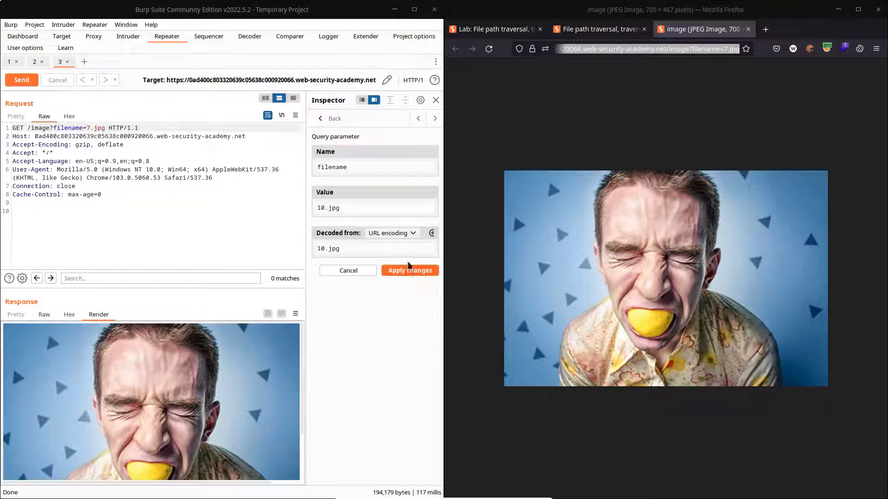
click(409, 270)
text(5)
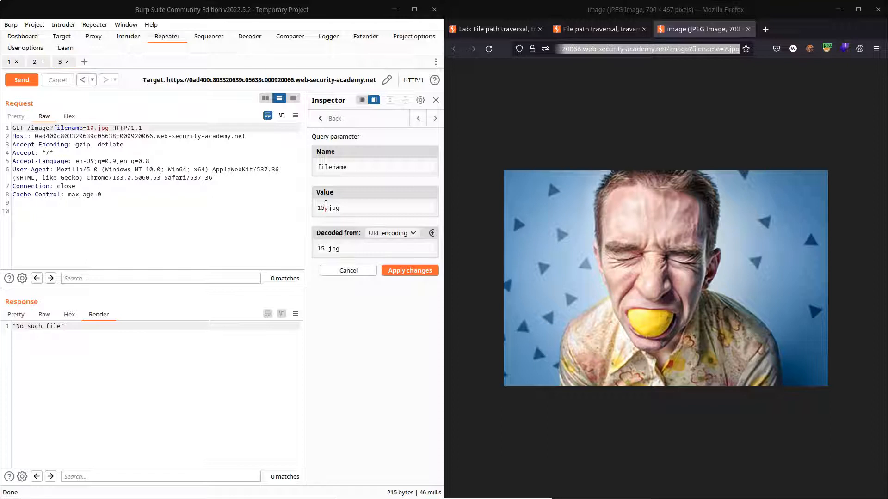
click(409, 270)
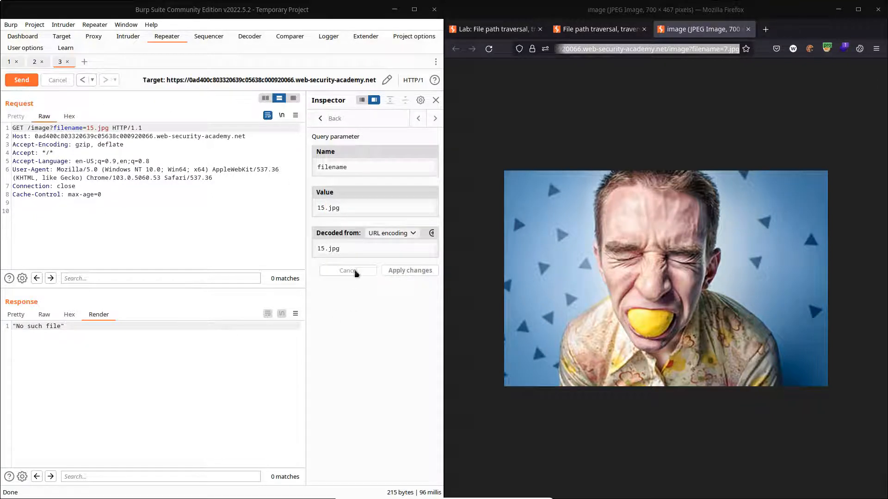
text(70.jpg)
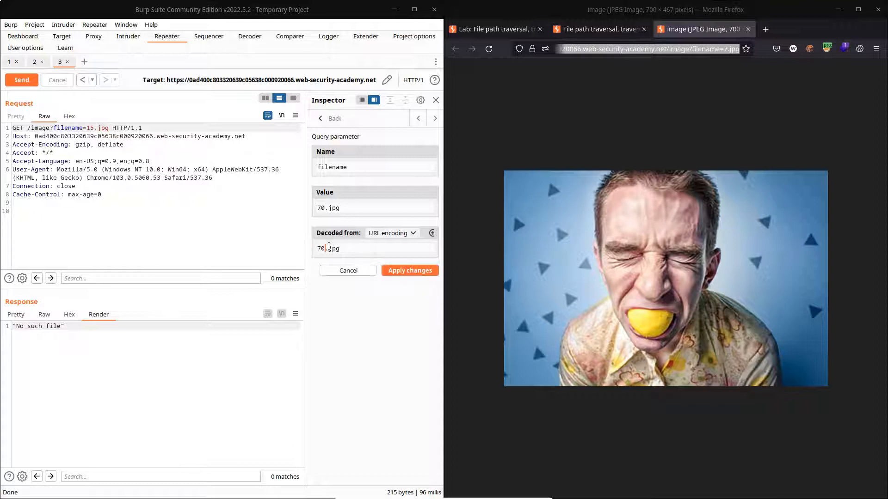
click(409, 270)
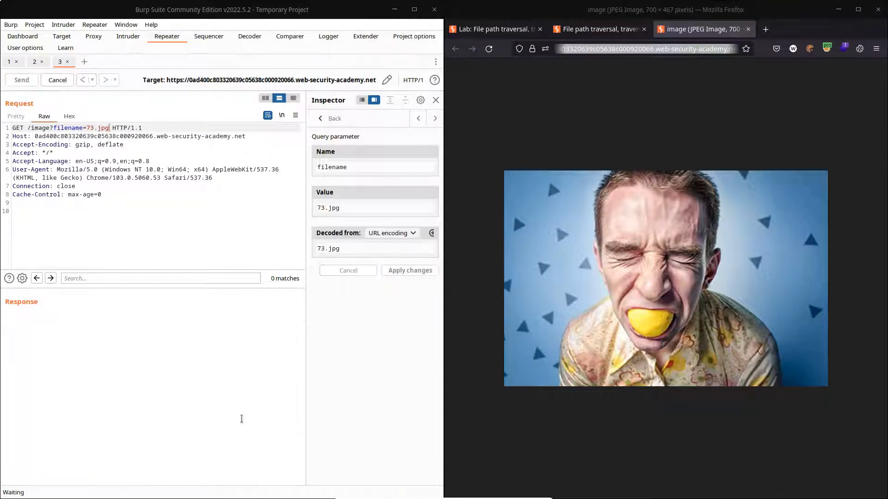
- Send the 73.jpg request, then request ../../../etc/passwd, which returns "No such file"
click(21, 79)
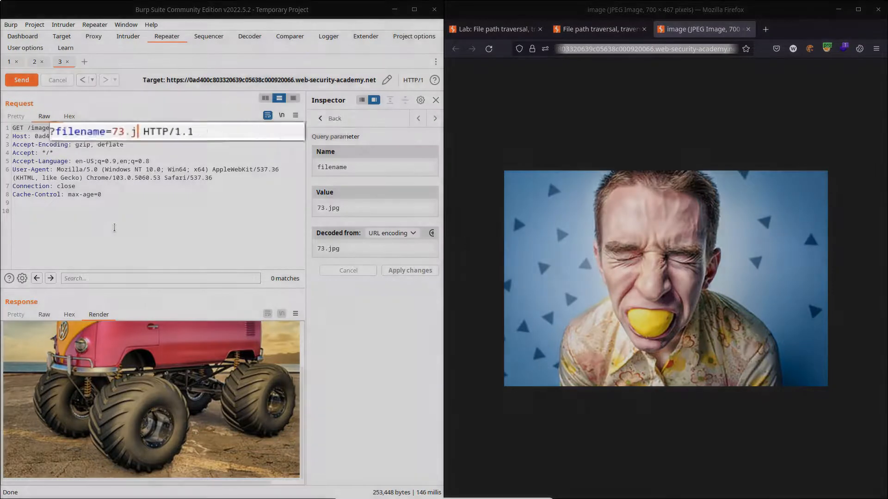
text(../../../)
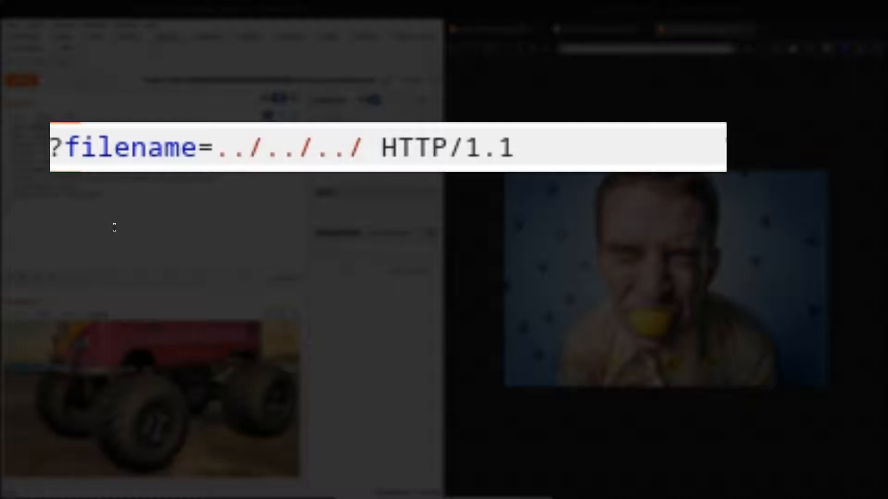
text(etc/pass)
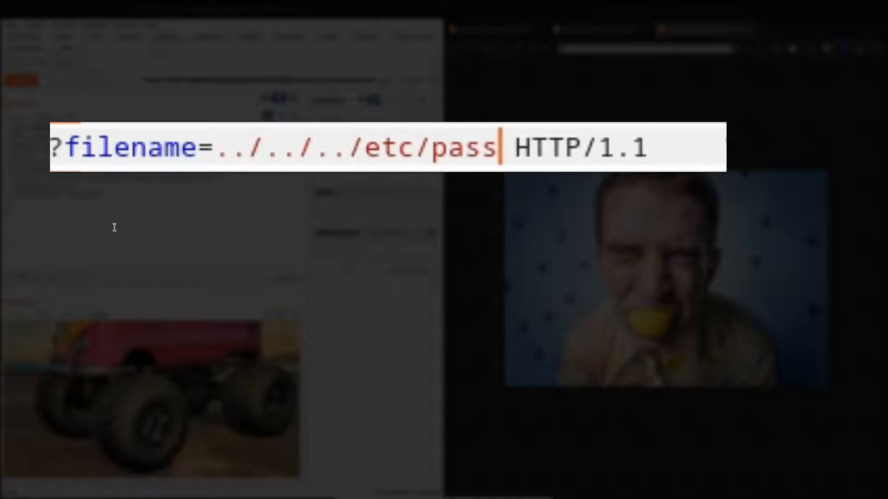
text(wd)
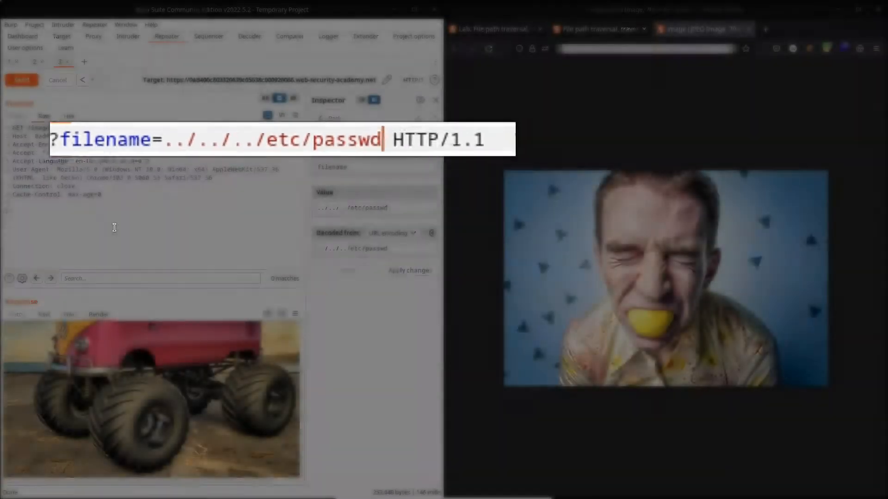
click(21, 79)
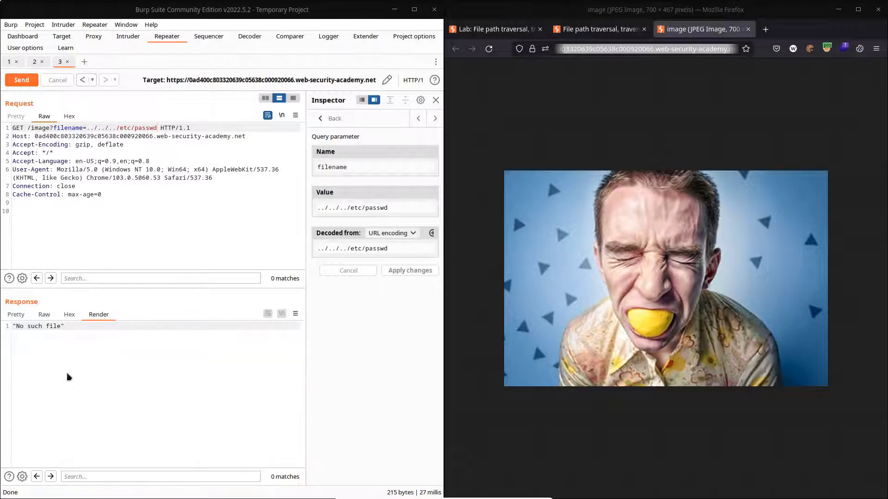
mouse_move(107, 361)
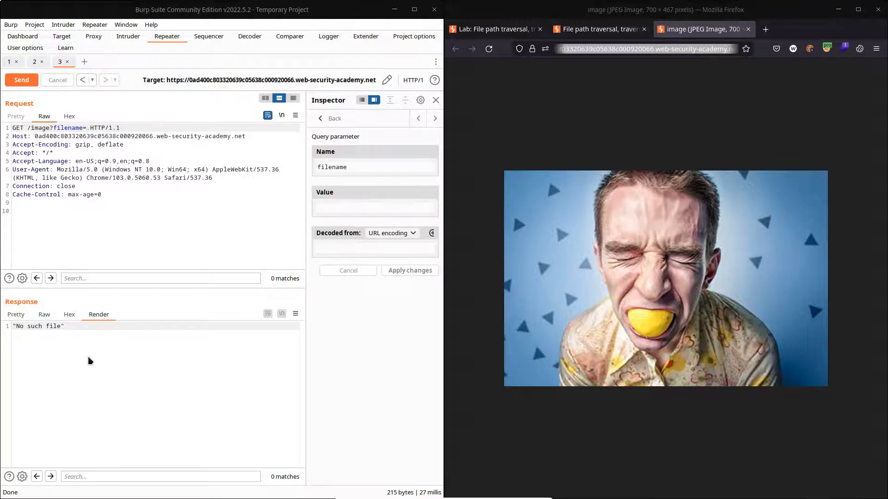
- Restore the filename value in the request line to 7.jpg
key(BackSpace)
text(7.jpg)
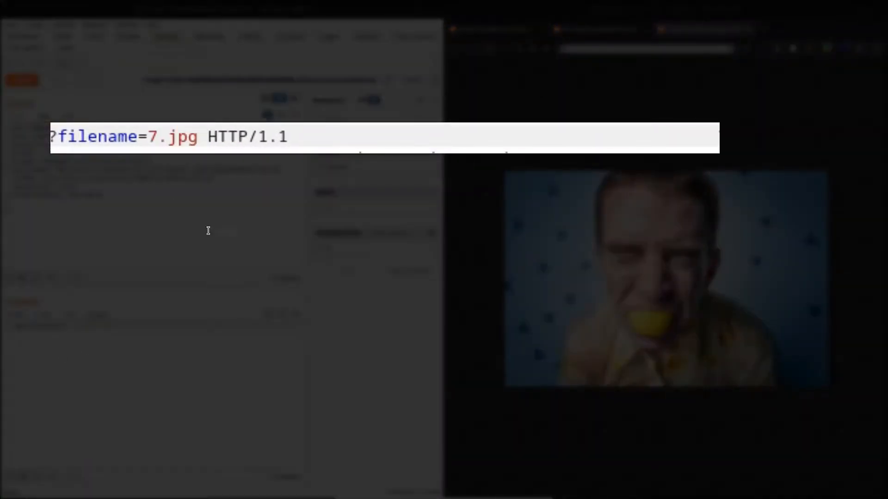
- Replace 7.jpg with the absolute path /etc/passwd in the Raw request line
click(202, 137)
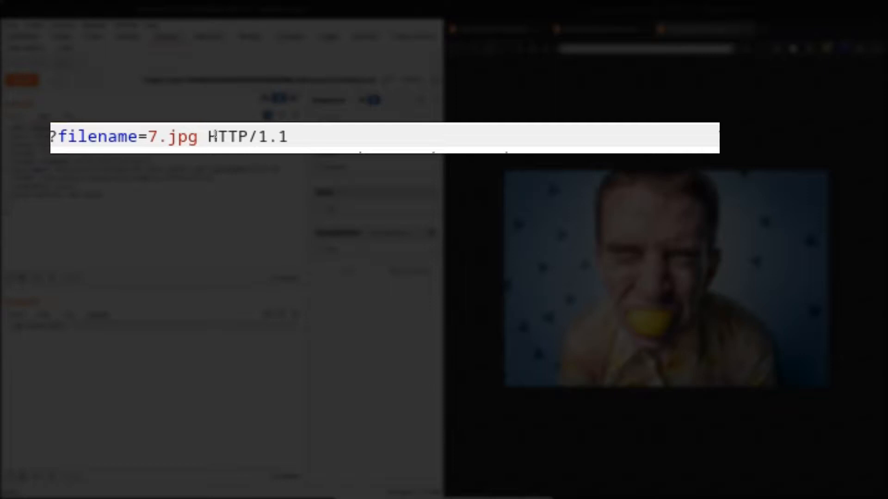
text(/etc/passwd)
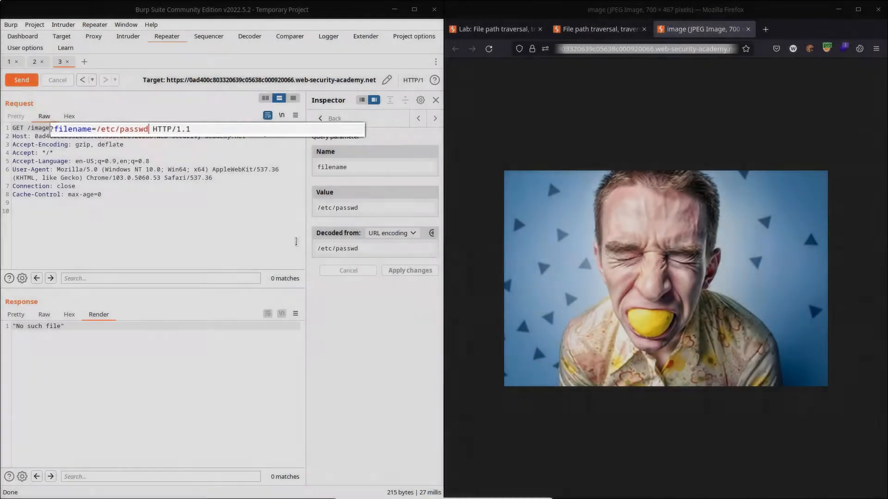
- Send the /etc/passwd request and view the returned passwd file contents (200 OK)
click(22, 80)
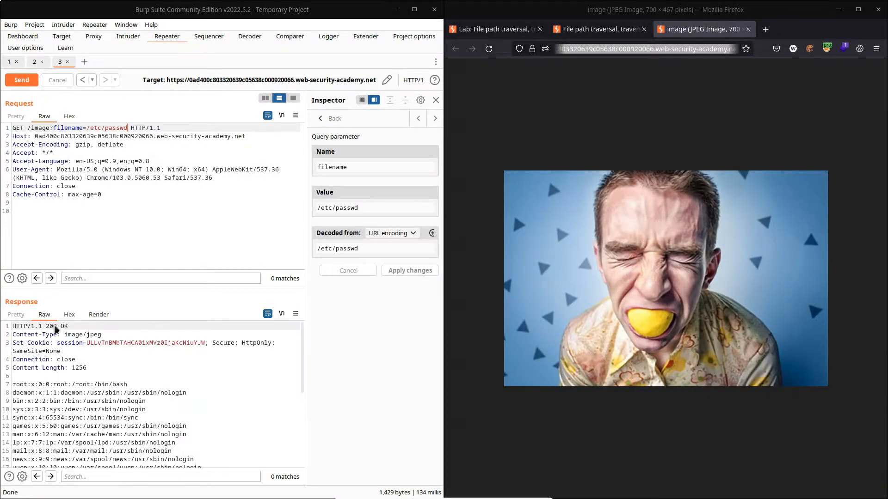
scroll(down, 3)
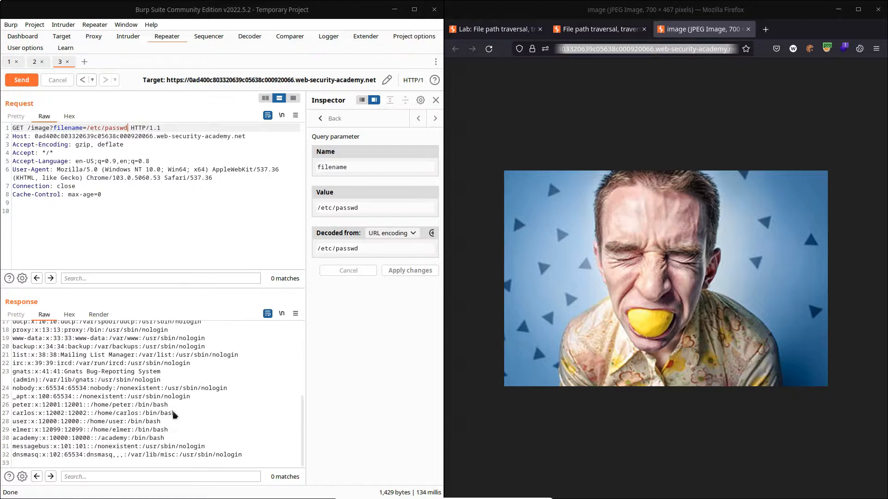